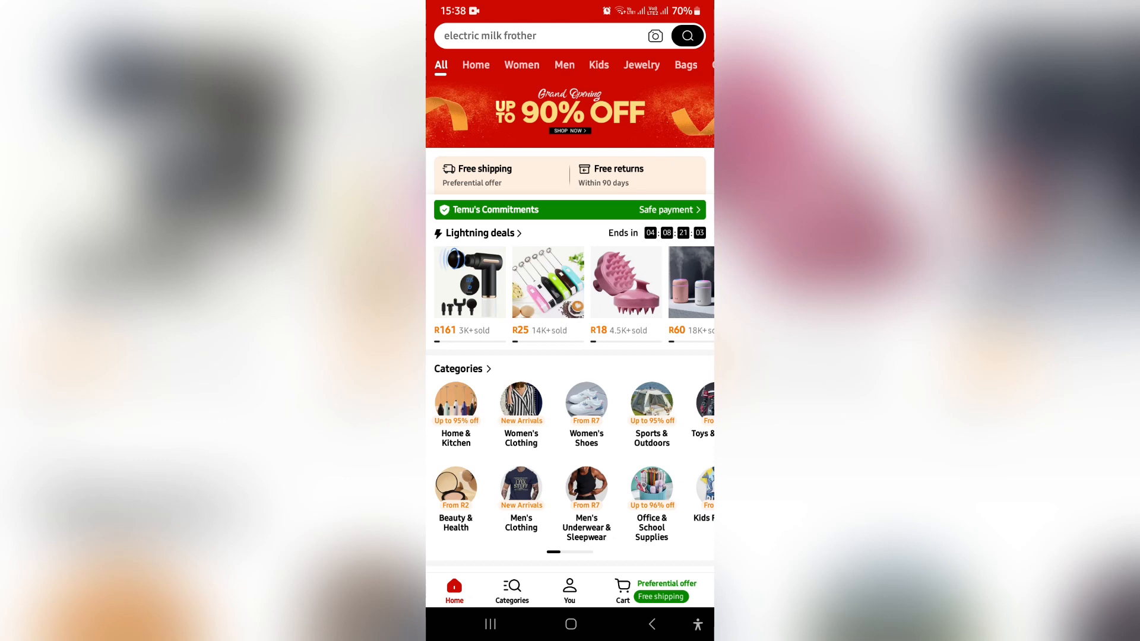
Go to the You account tab and open Settings from the gear icon.
click(569, 589)
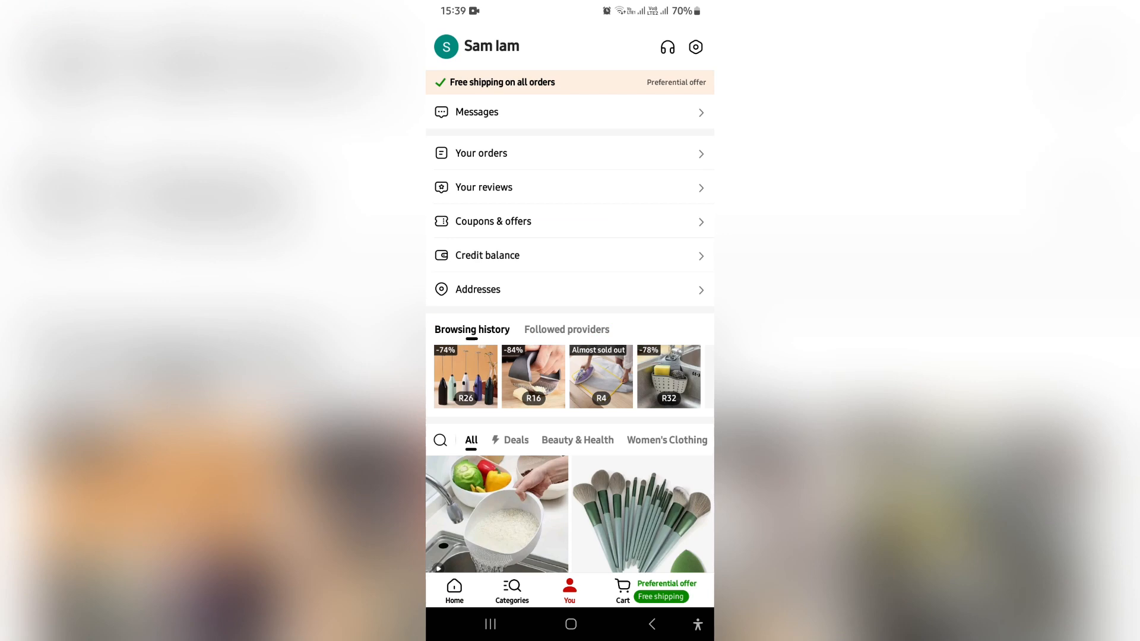
scroll(down, 3)
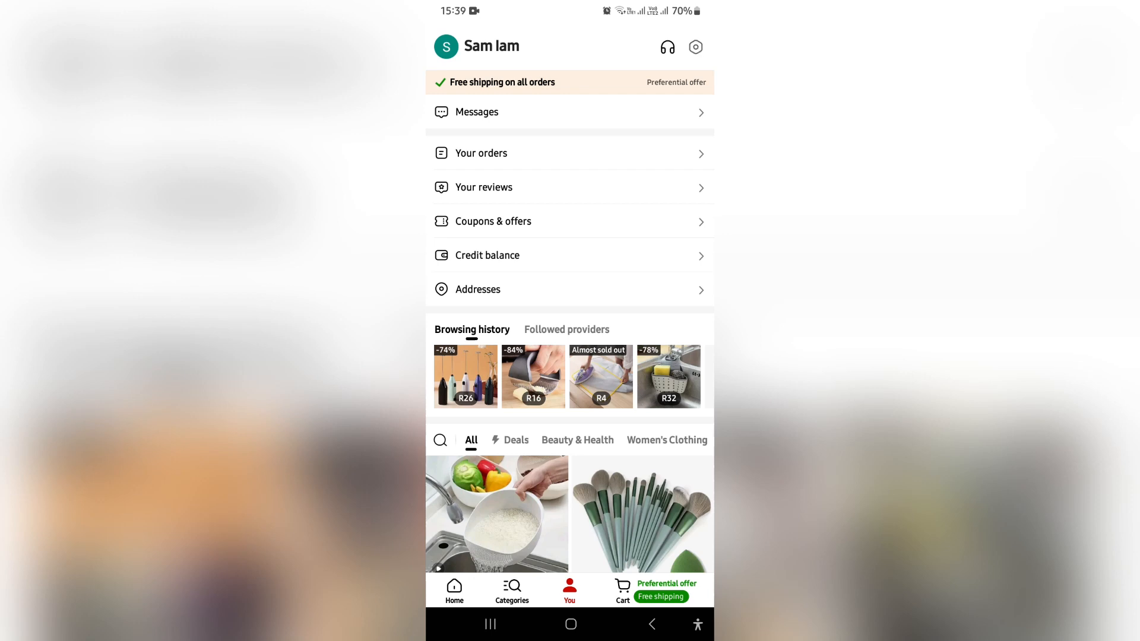
click(694, 46)
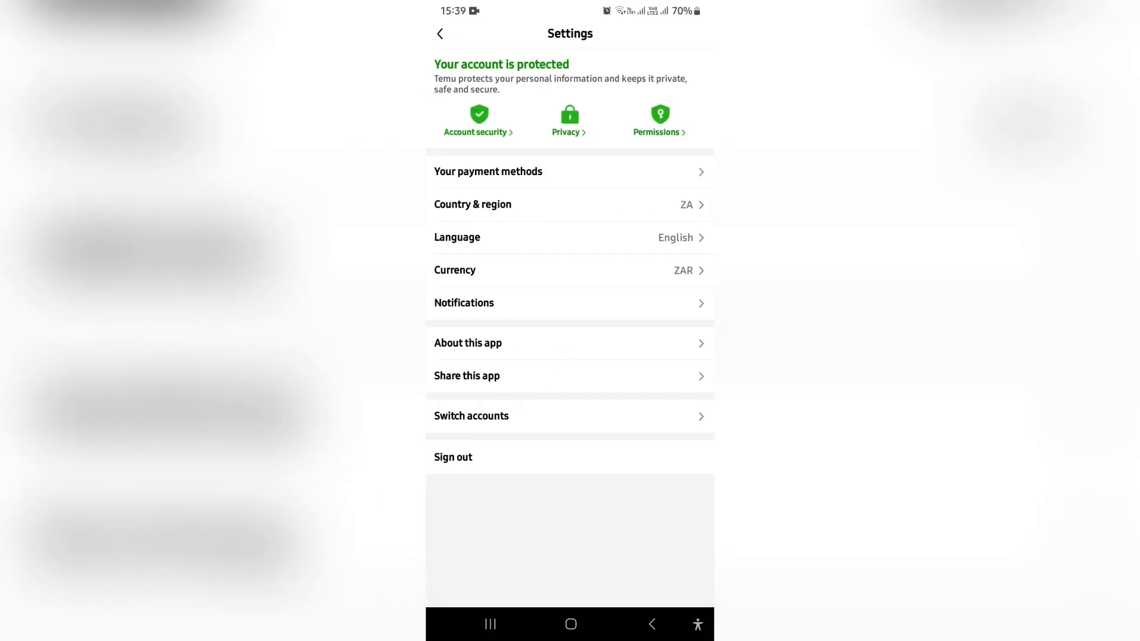